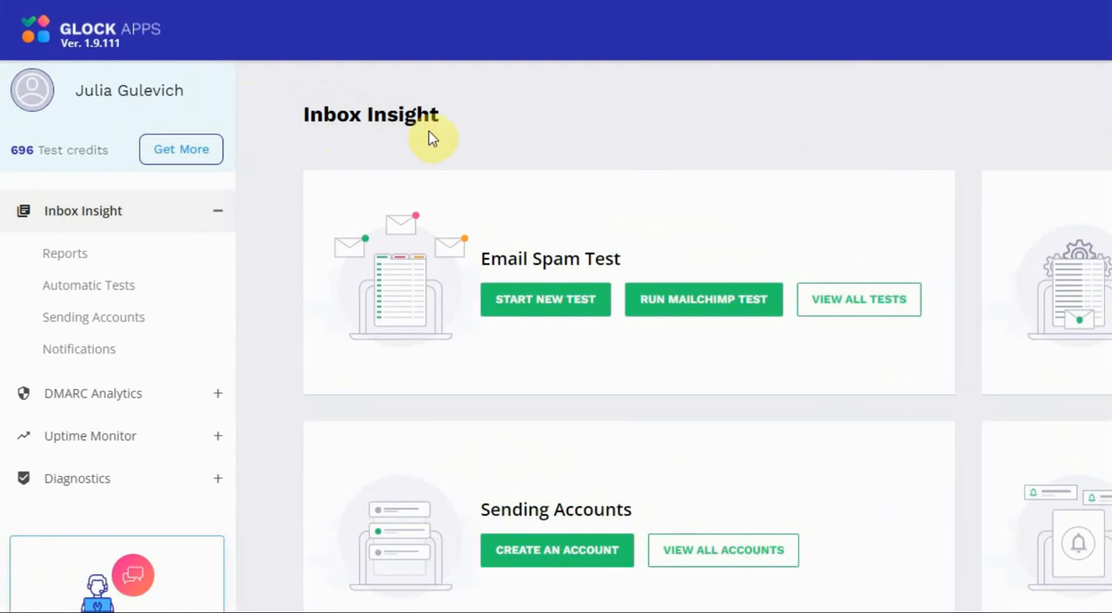
# Start a new spam test with all providers selected and the note 'test'.
pyautogui.click(545, 299)
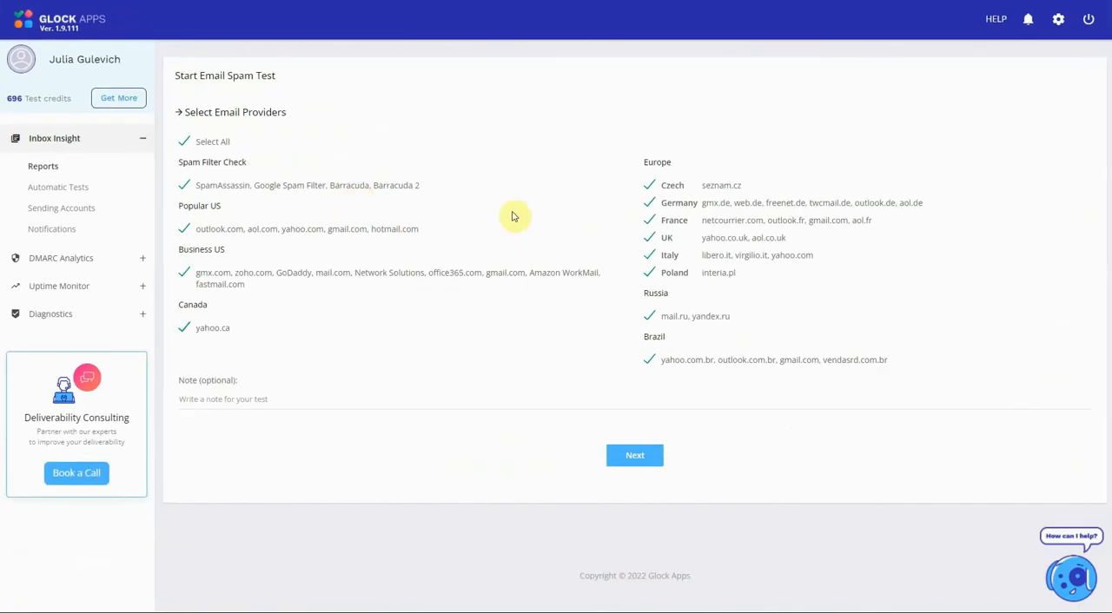
pyautogui.moveTo(489, 218)
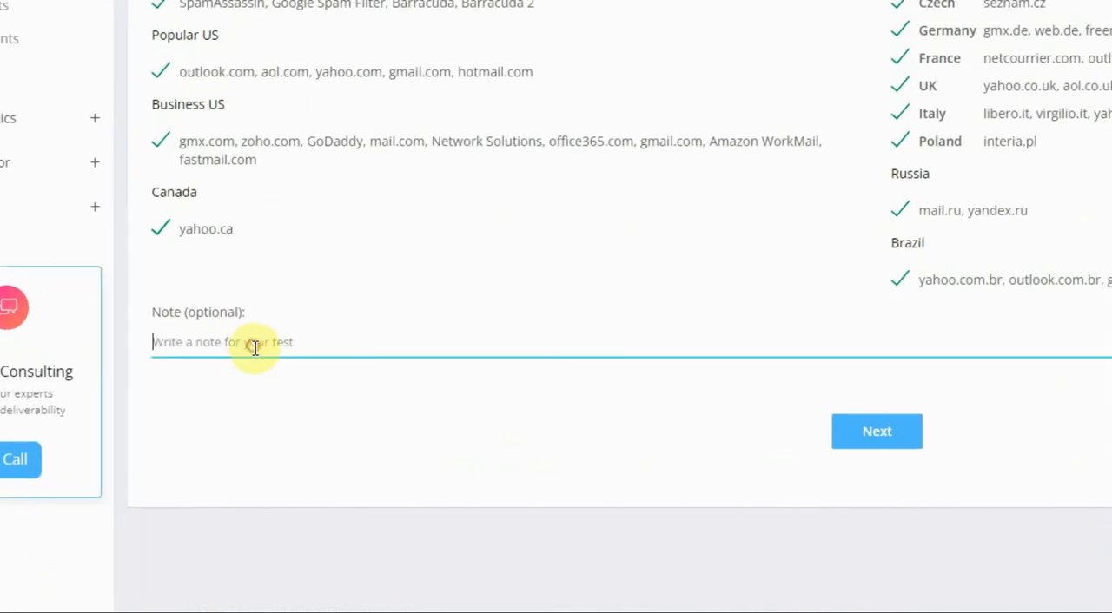
pyautogui.write('test')
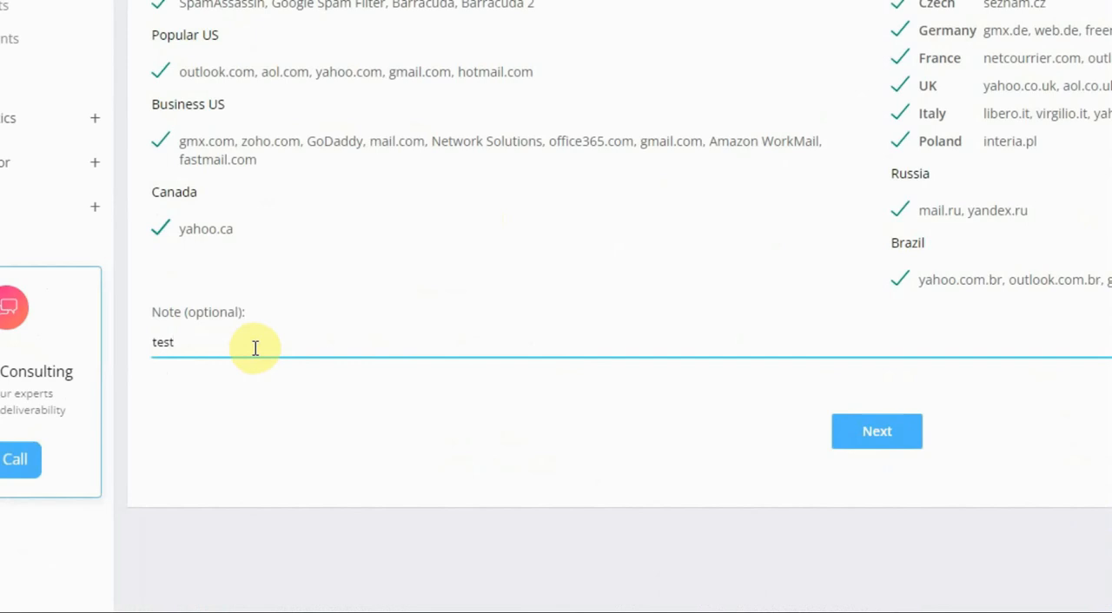
pyautogui.moveTo(280, 431)
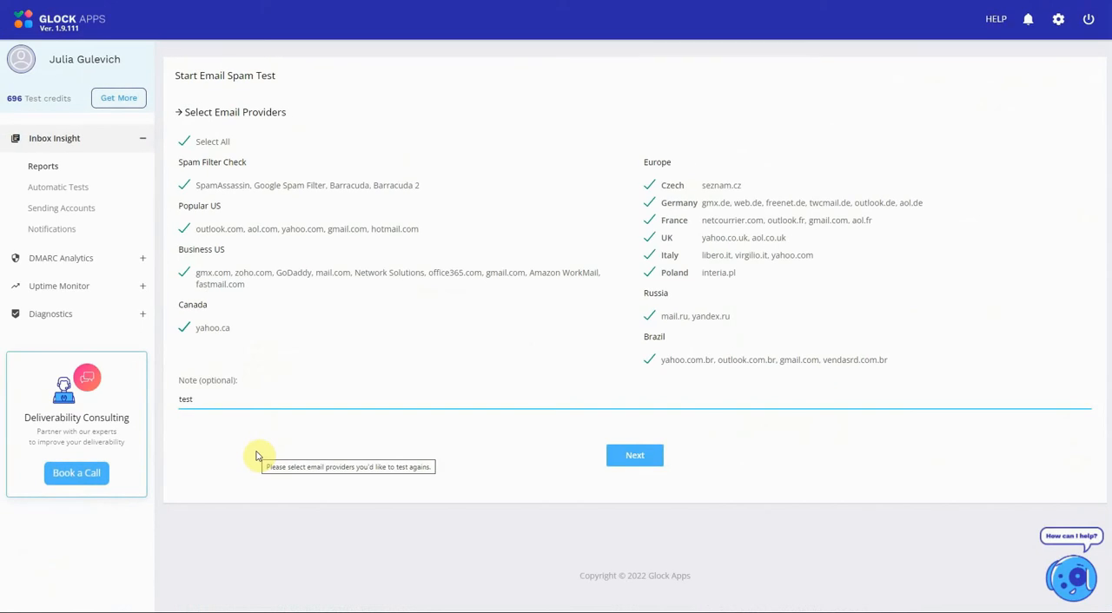
pyautogui.click(634, 456)
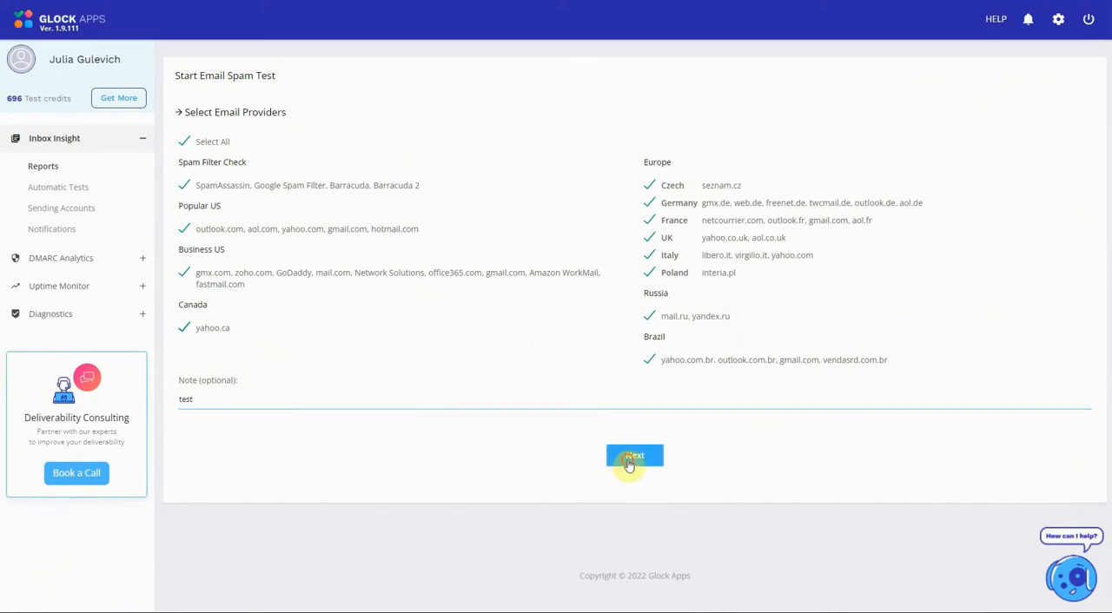
# Advance to the sending instructions and copy the test id string.
pyautogui.click(636, 455)
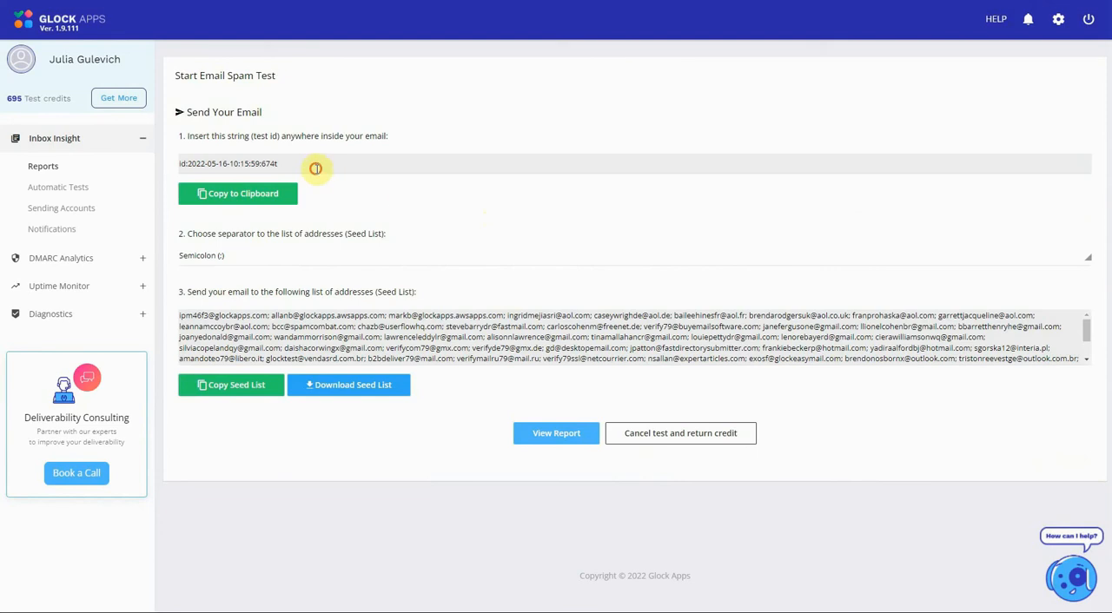
pyautogui.doubleClick(228, 163)
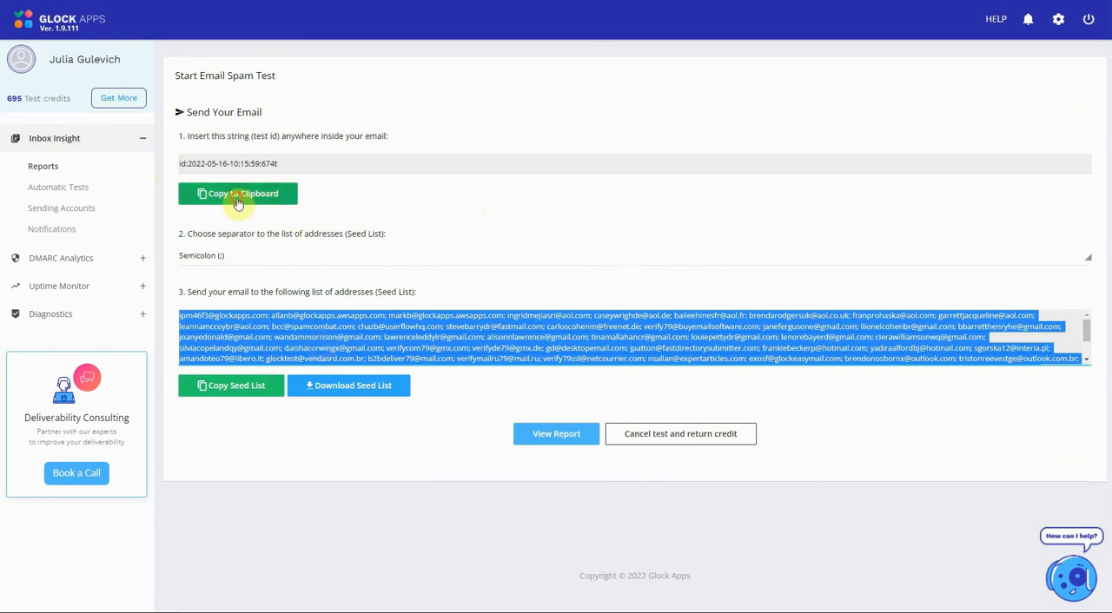
pyautogui.click(237, 193)
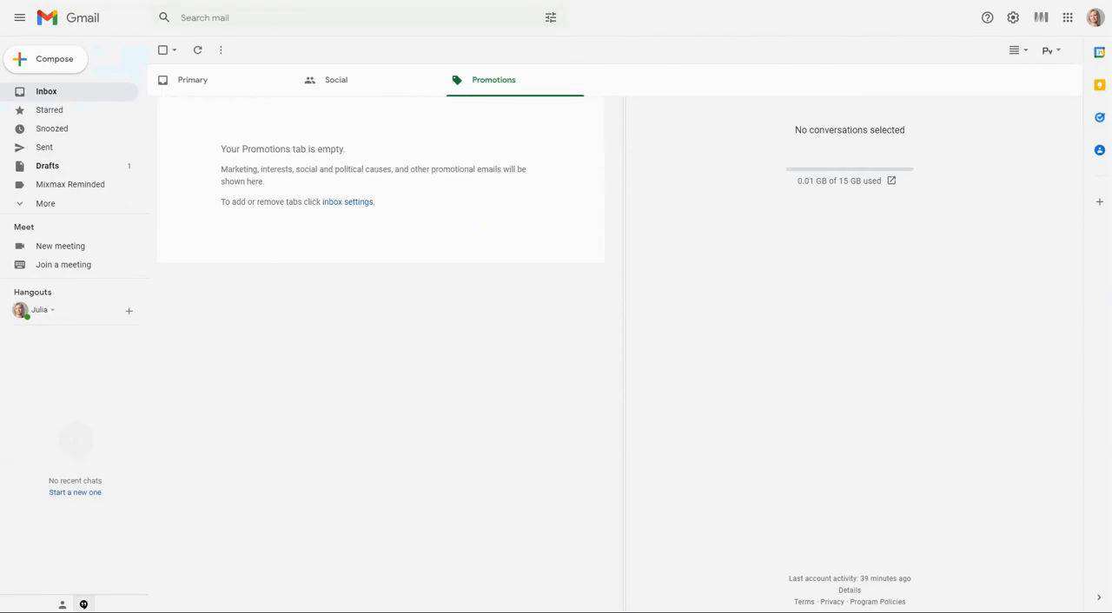
pyautogui.click(48, 58)
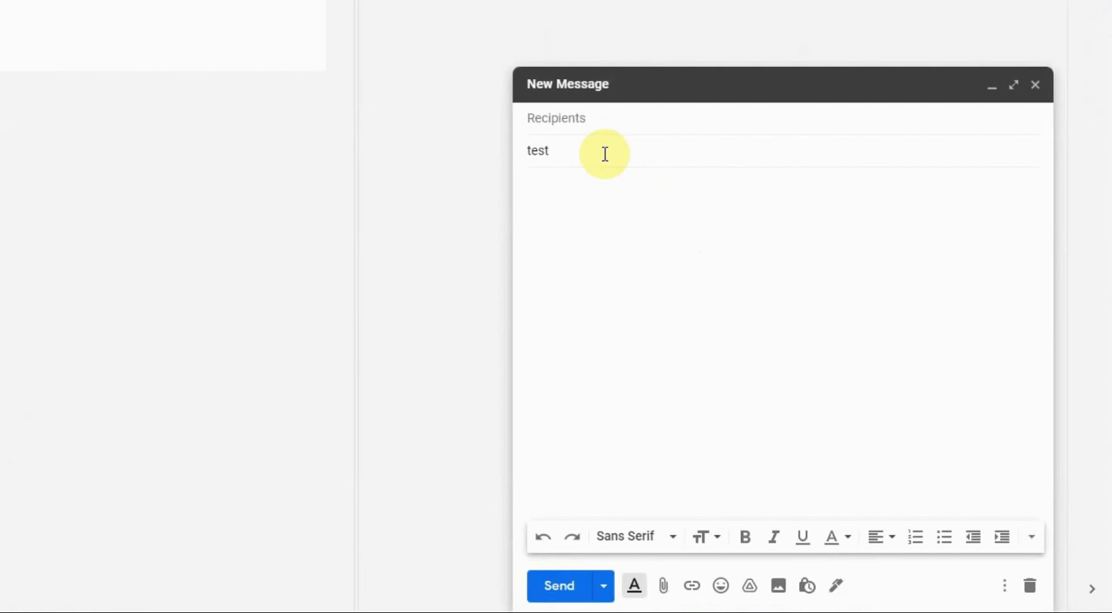
pyautogui.write('Hello')
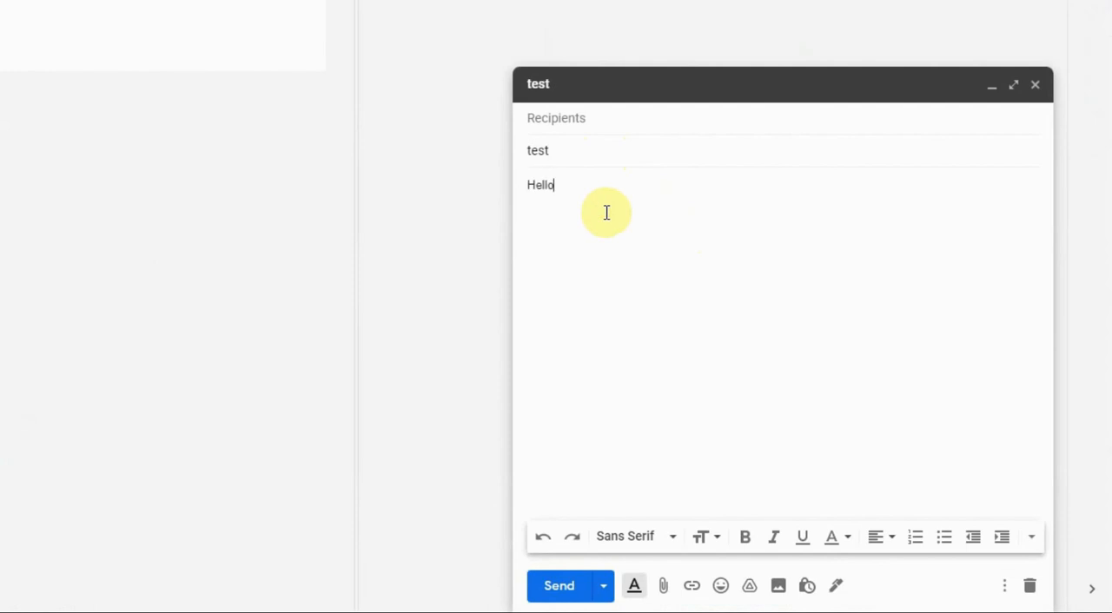
pyautogui.write('id:2022-05-16-10 15:59:674')
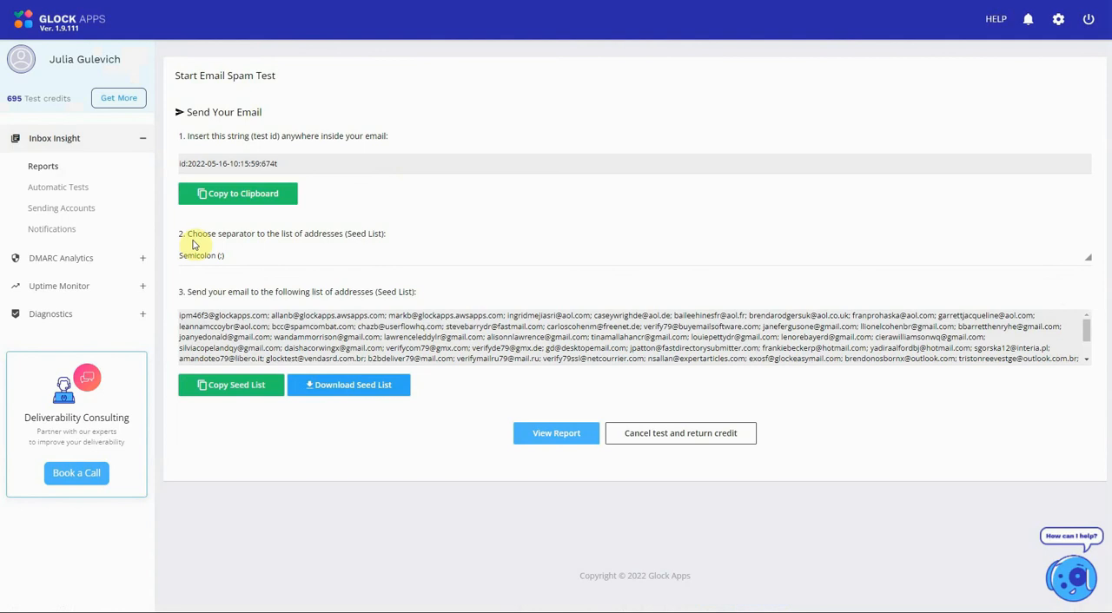
pyautogui.moveTo(230, 244)
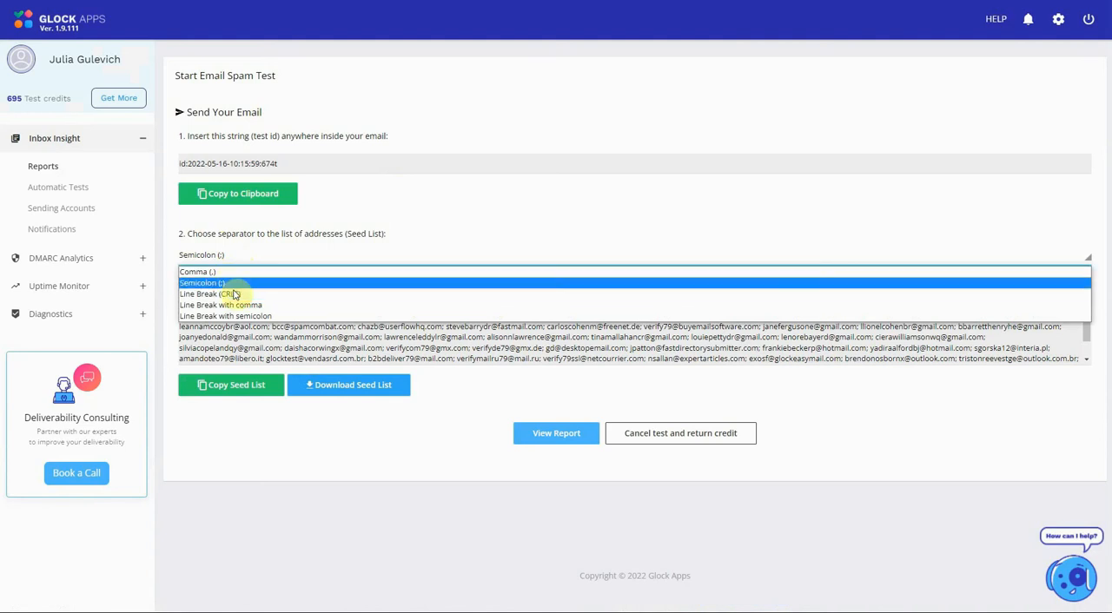
# Choose the Semicolon (;) separator and copy the seed list addresses.
pyautogui.click(200, 283)
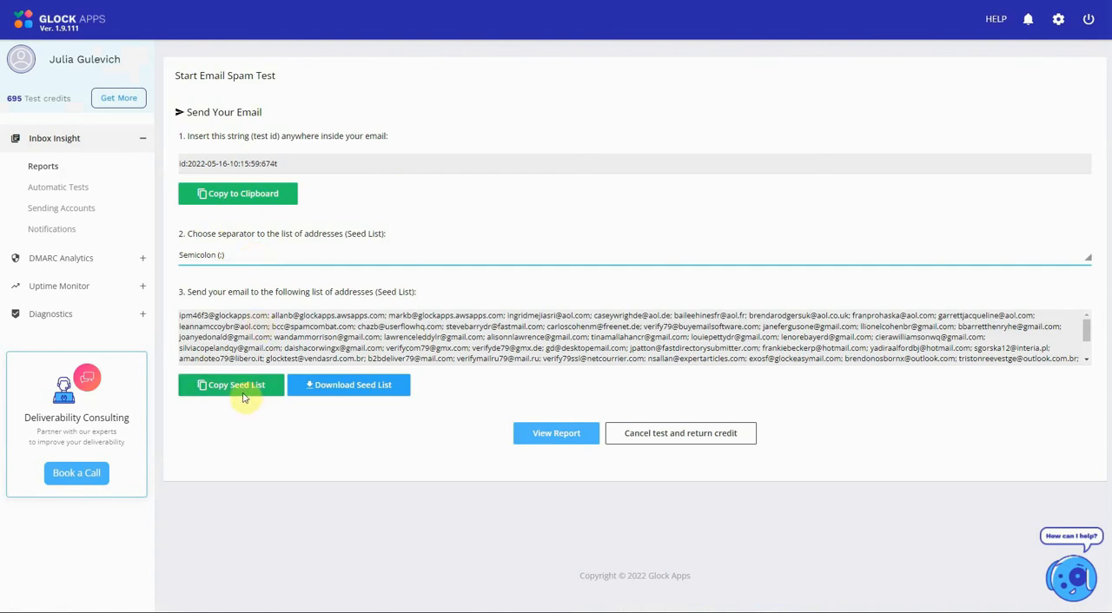
pyautogui.moveTo(341, 410)
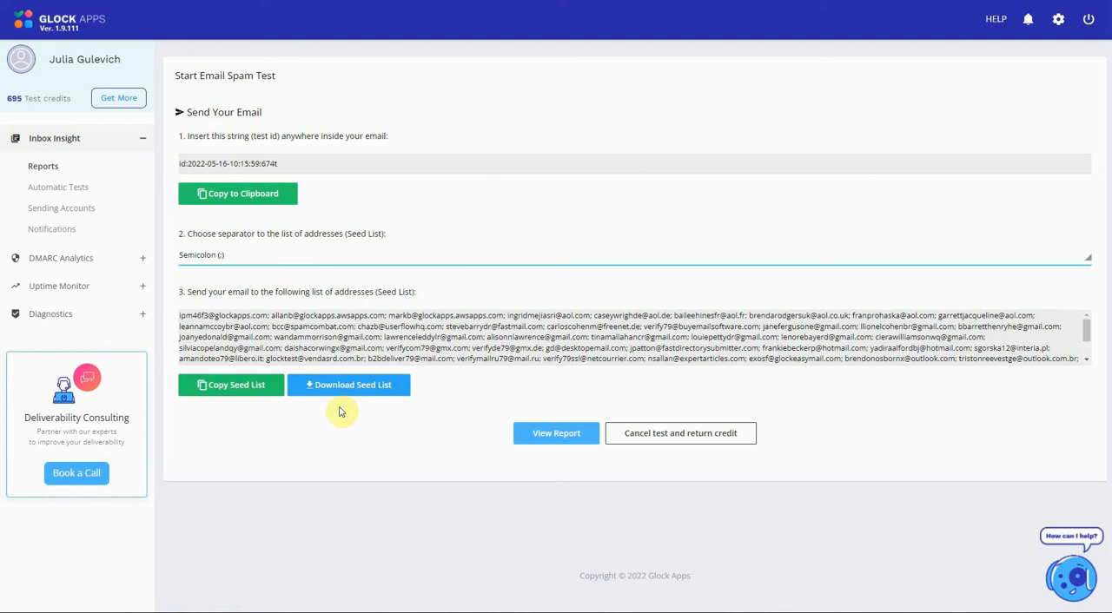
pyautogui.click(230, 385)
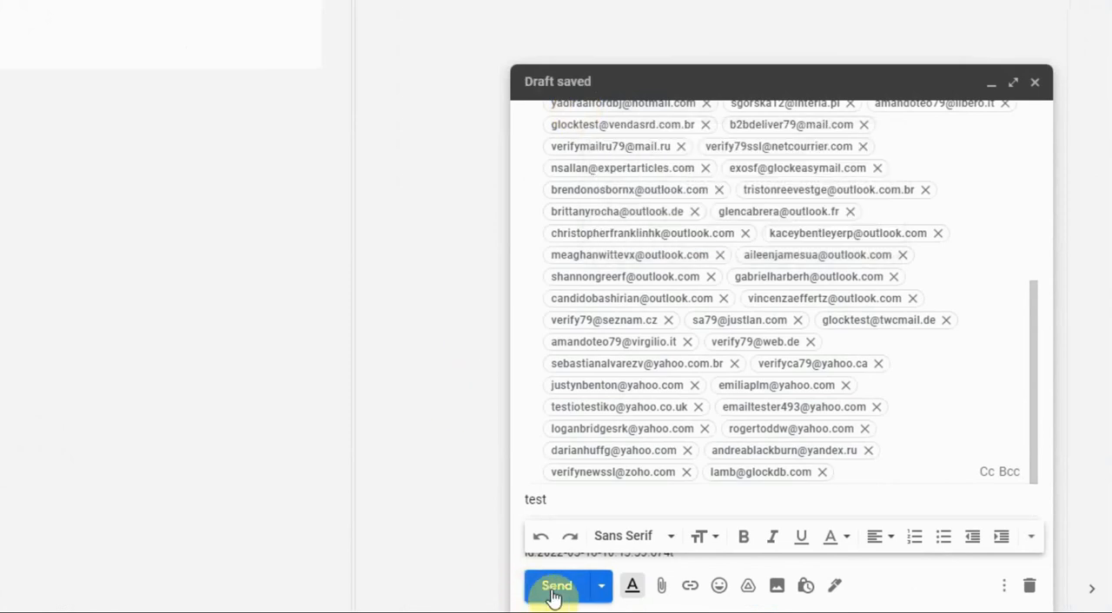
# Send the Gmail test message to the pasted seed list addresses.
pyautogui.click(556, 585)
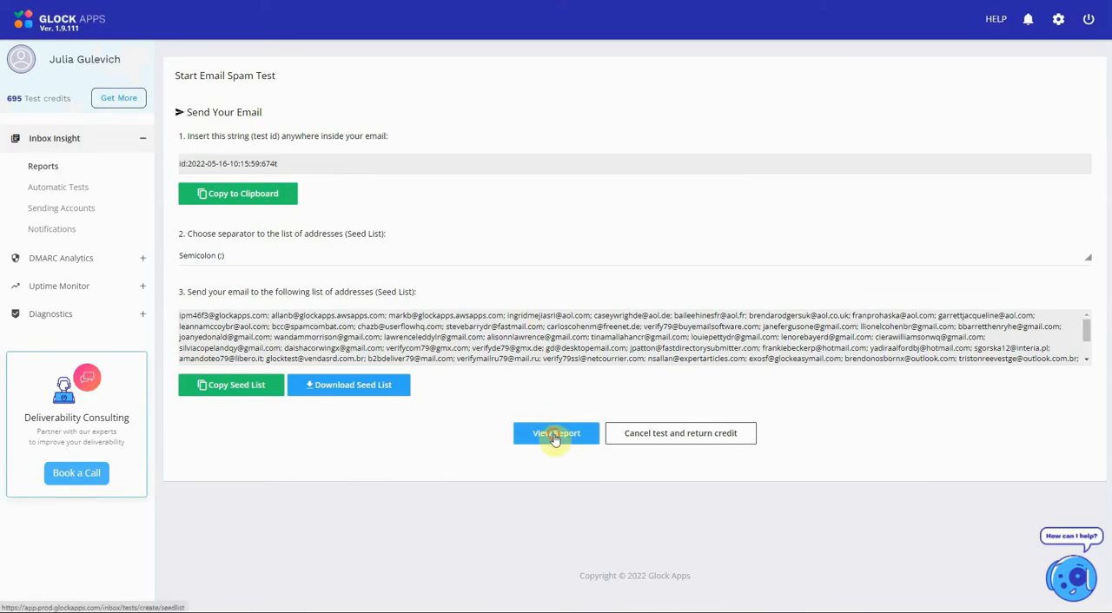
# View the test report showing 10.1% inbox, 2.9% spam and 87% missing.
pyautogui.click(557, 433)
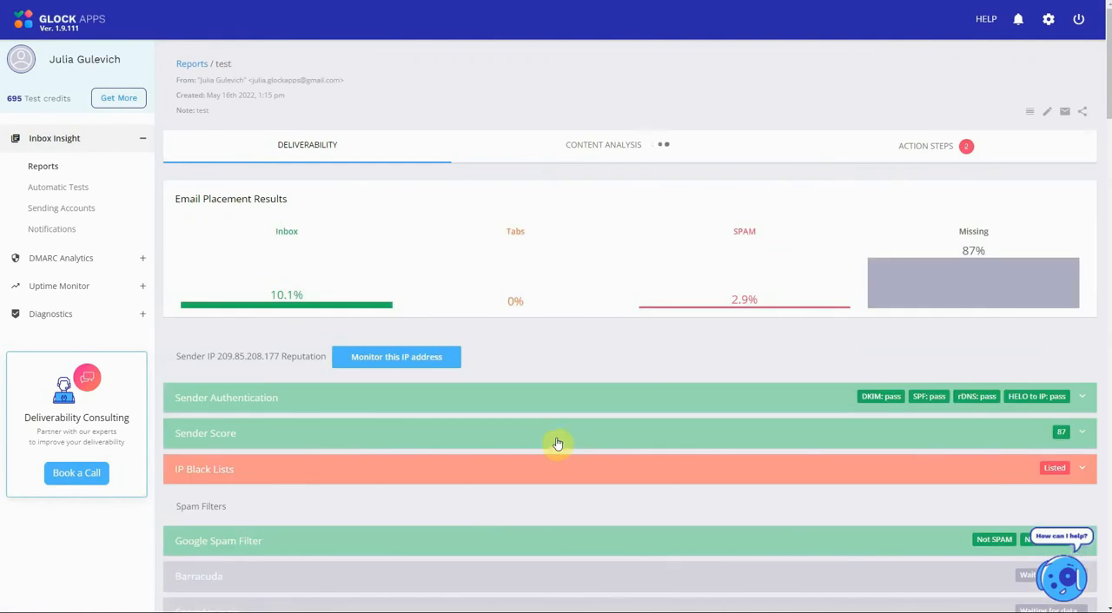
pyautogui.scroll(-3)
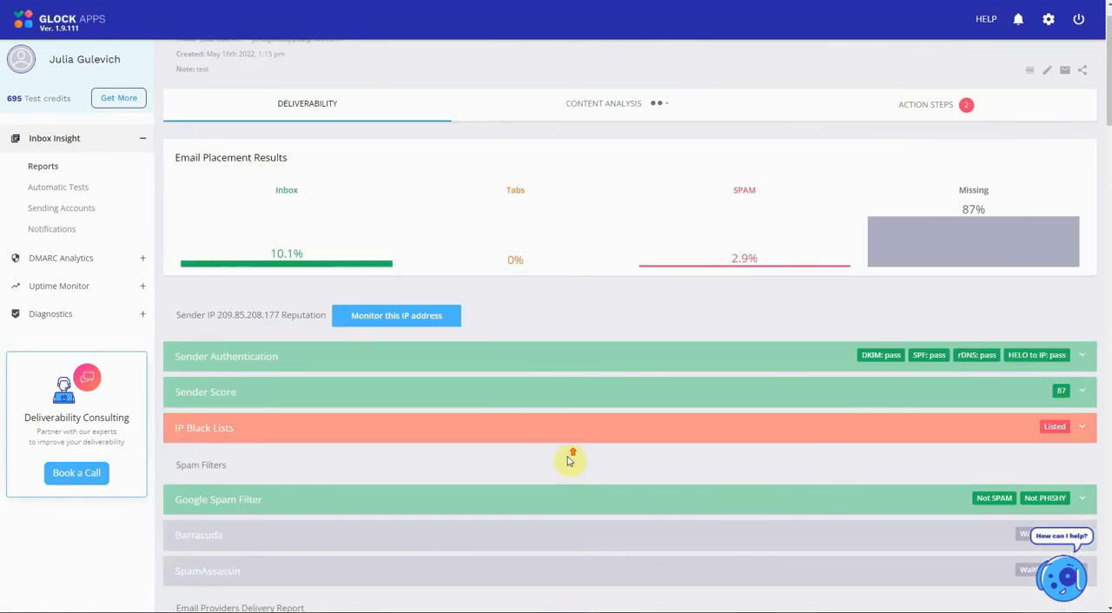
pyautogui.scroll(-3)
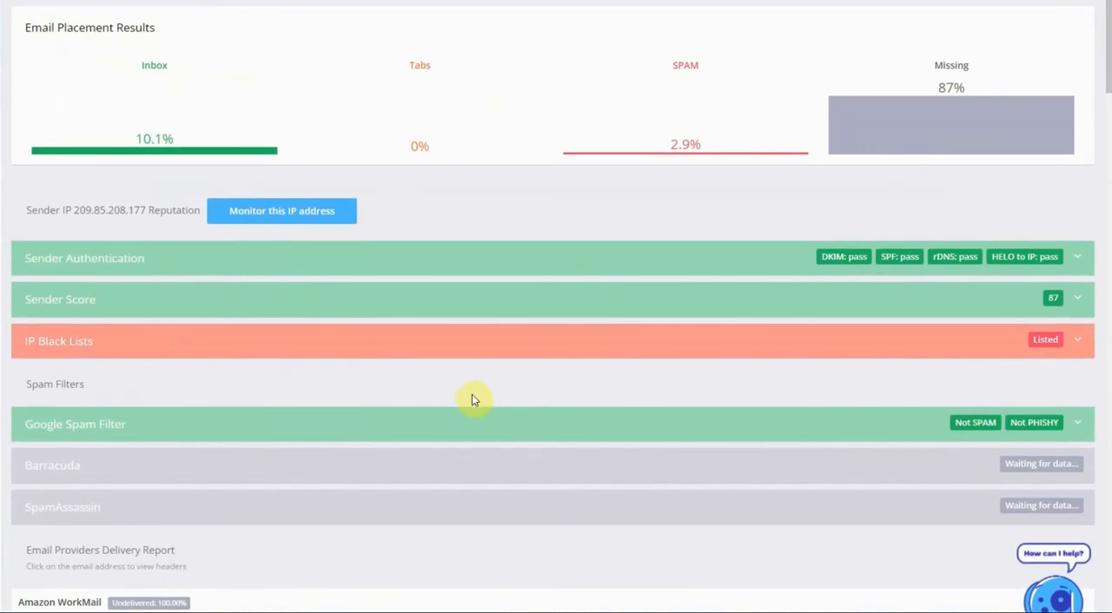
pyautogui.moveTo(845, 259)
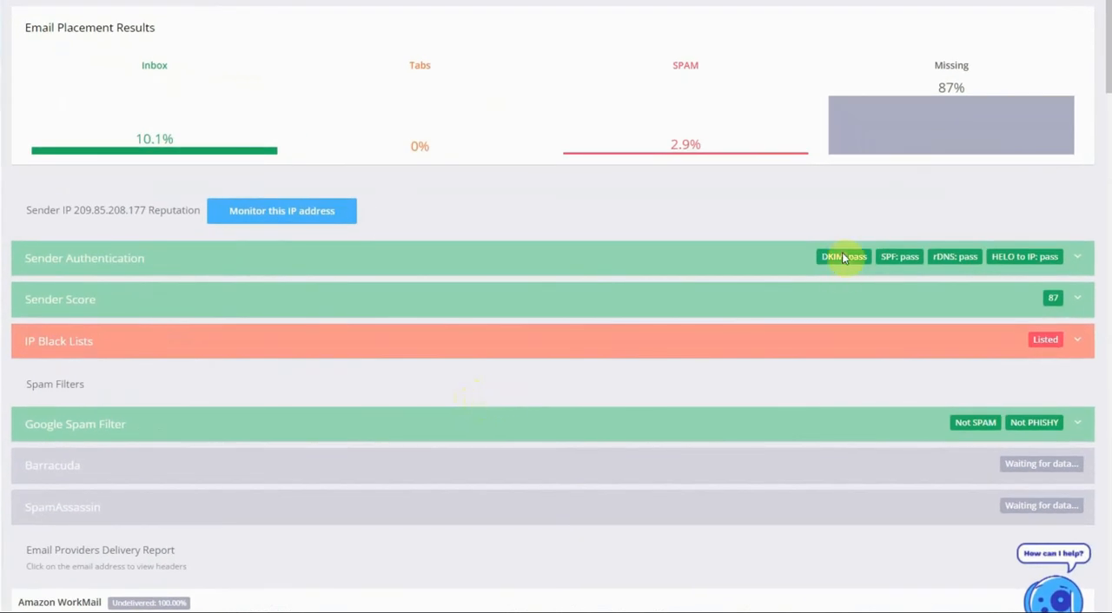
pyautogui.moveTo(817, 269)
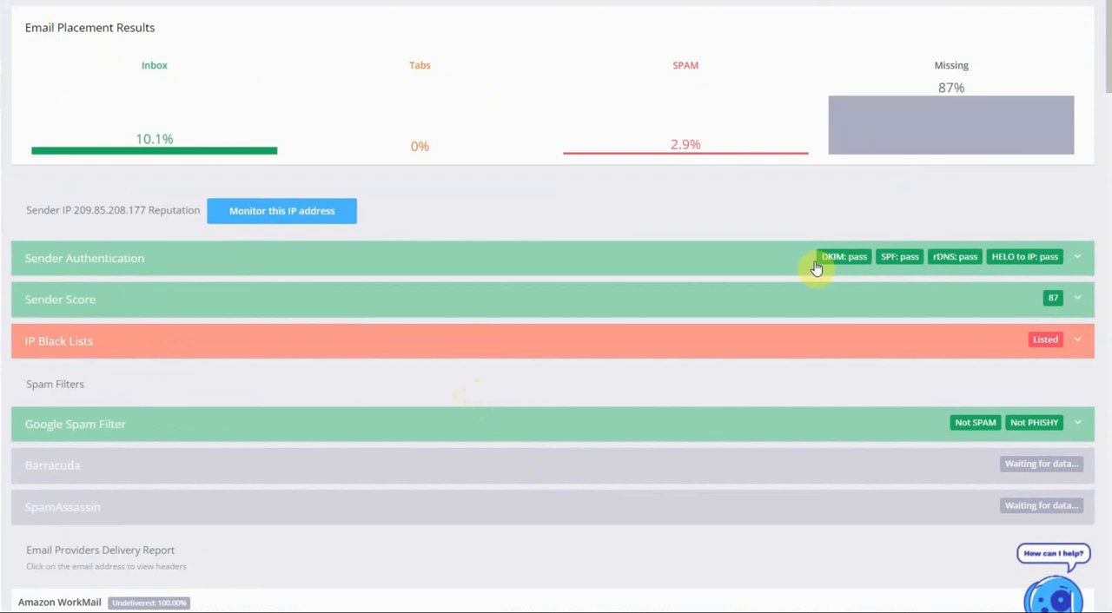
pyautogui.moveTo(752, 351)
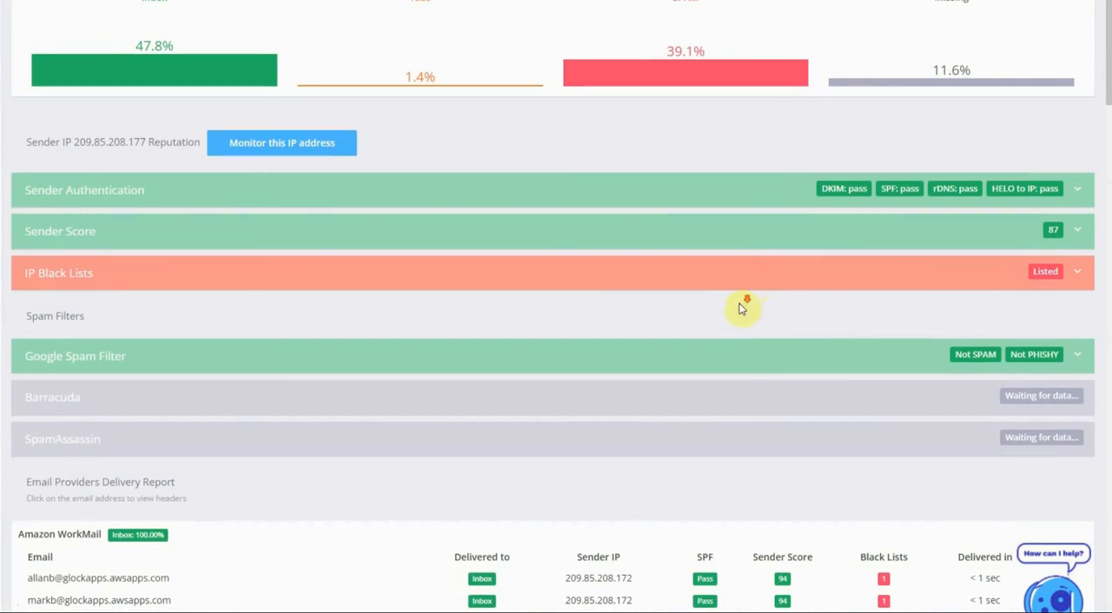
pyautogui.scroll(-3)
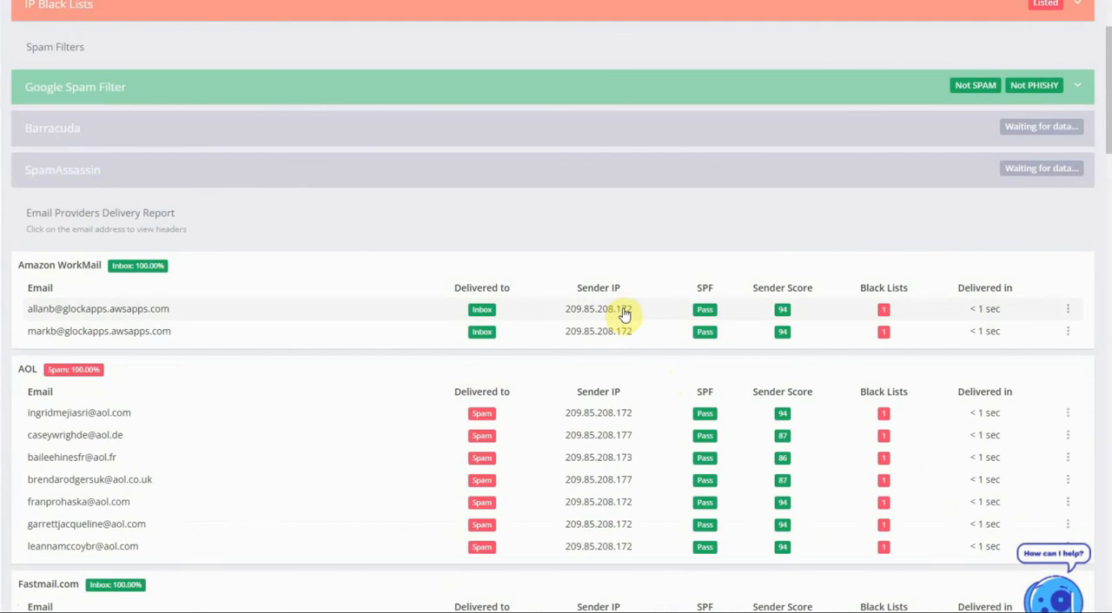
pyautogui.moveTo(646, 276)
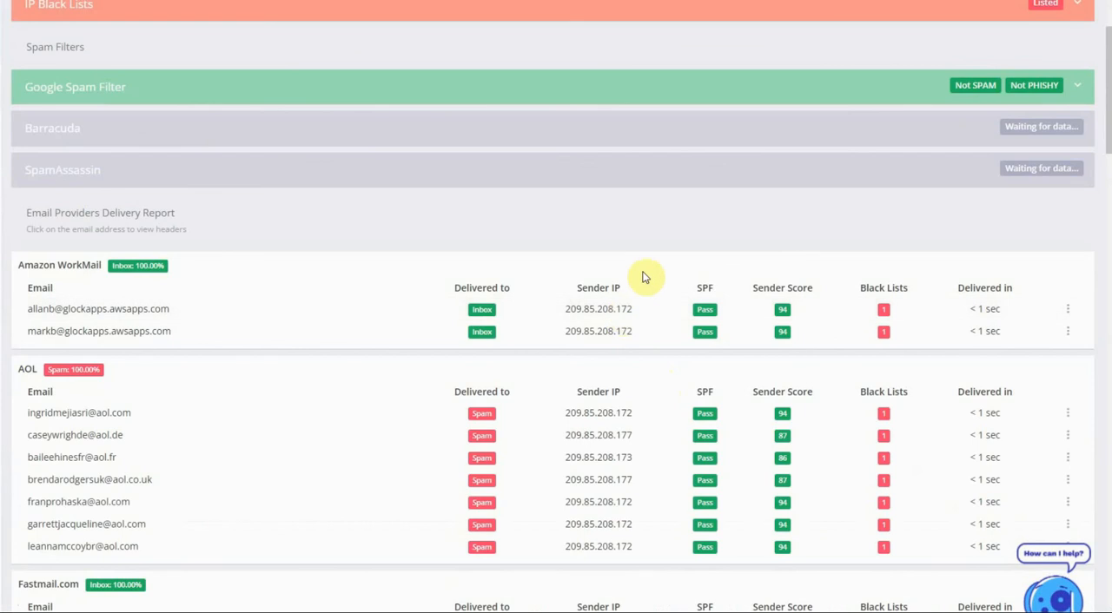
pyautogui.moveTo(884, 309)
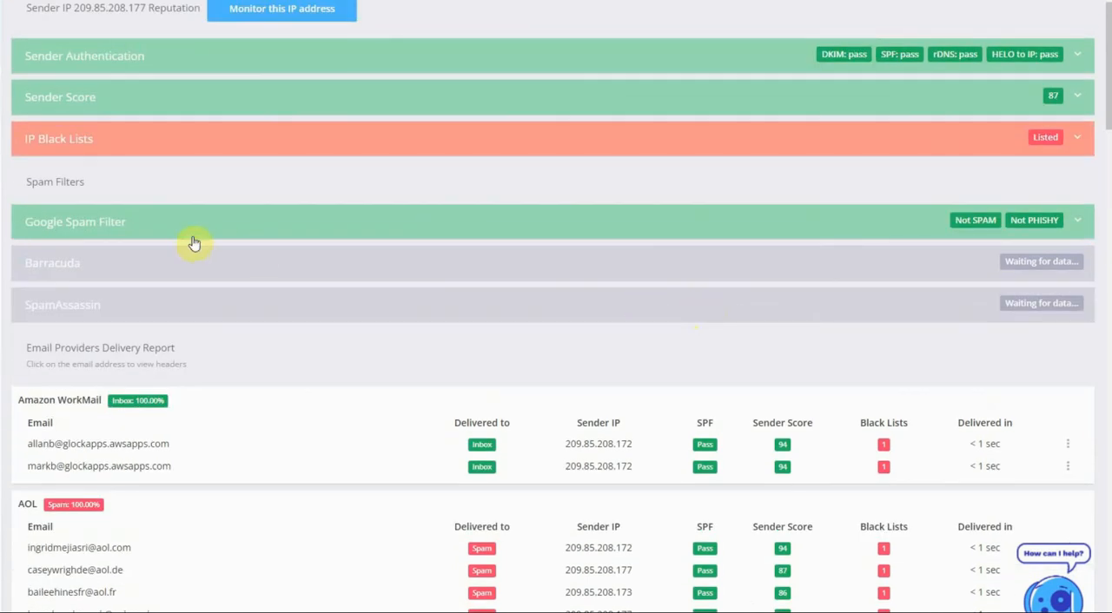
pyautogui.moveTo(82, 226)
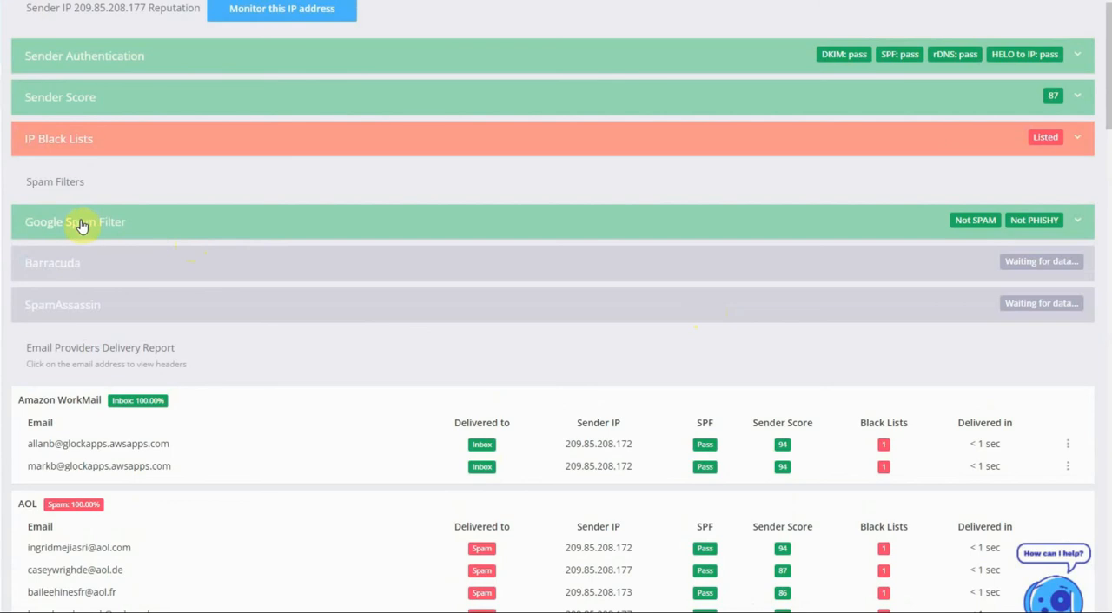
pyautogui.moveTo(102, 319)
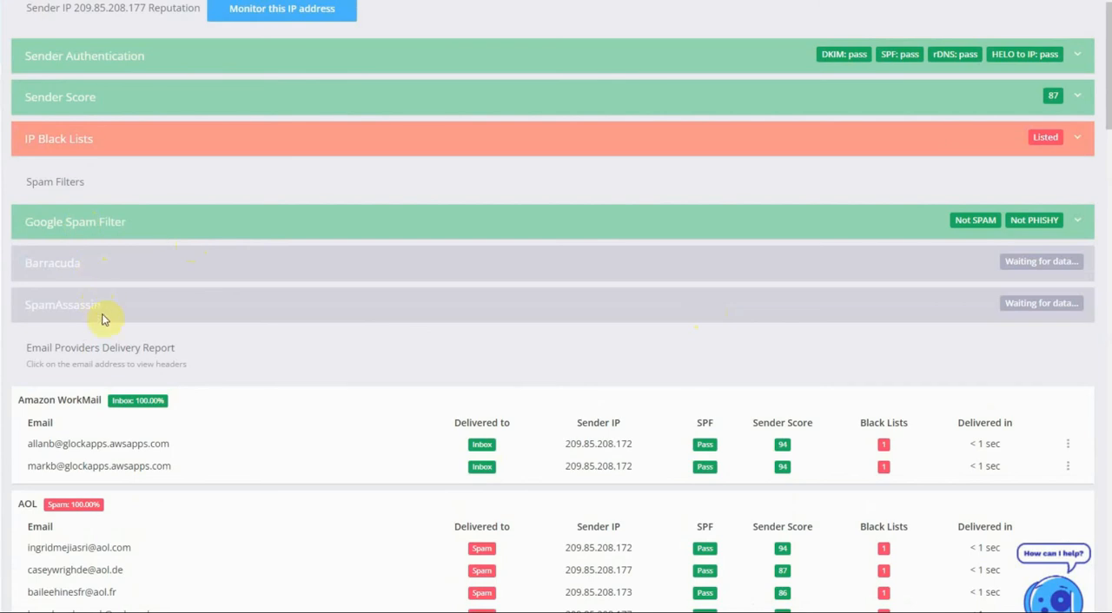
# Scroll the Email Providers Delivery Report down through the providers to Outlook.
pyautogui.scroll(-3)
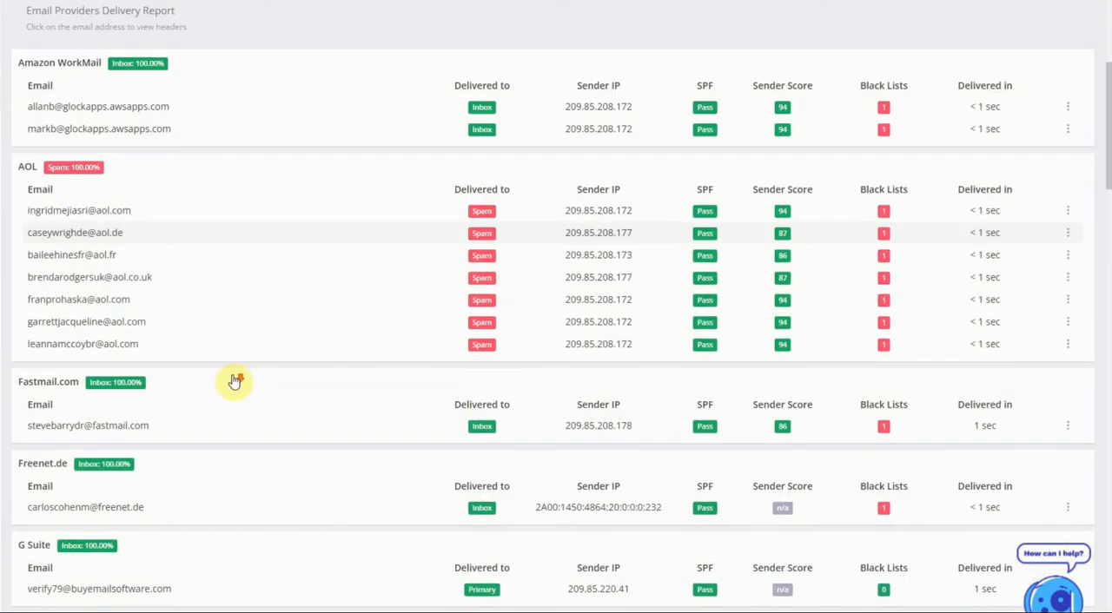
pyautogui.moveTo(287, 214)
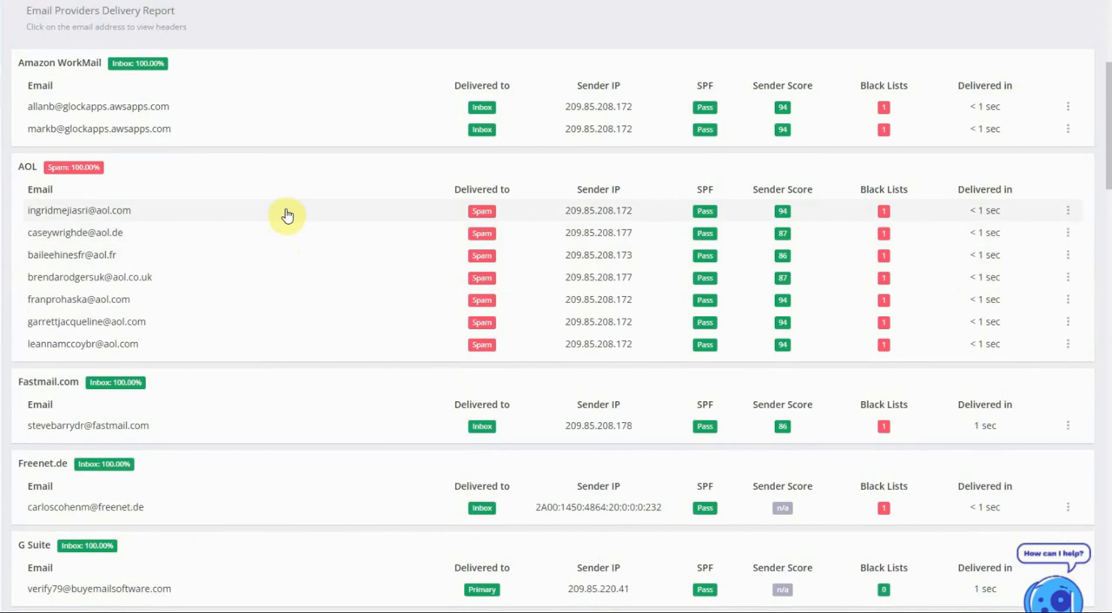
pyautogui.moveTo(481, 113)
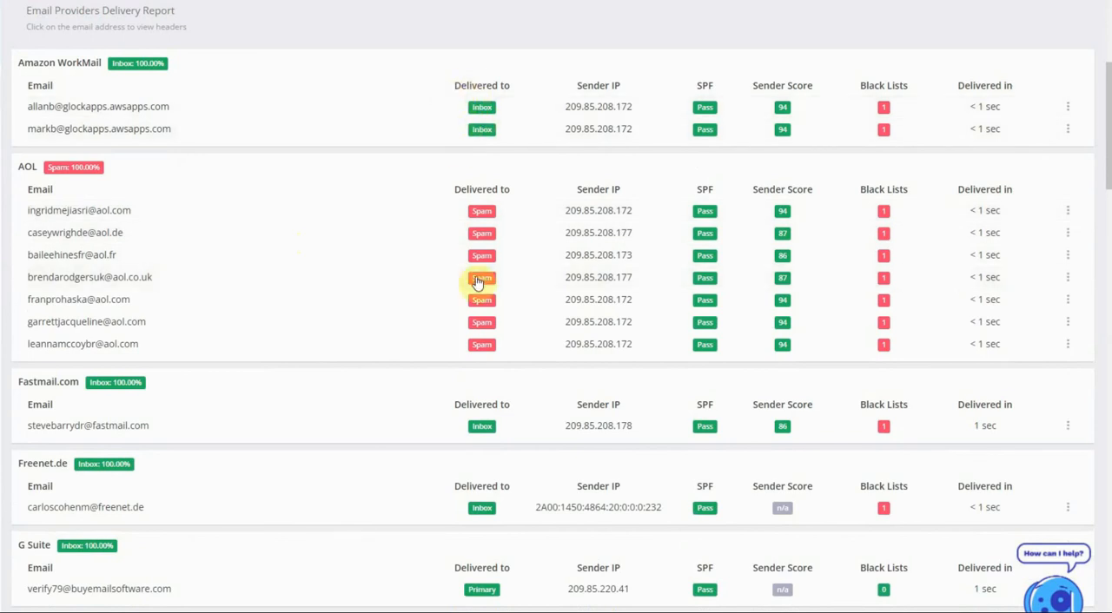
pyautogui.moveTo(507, 135)
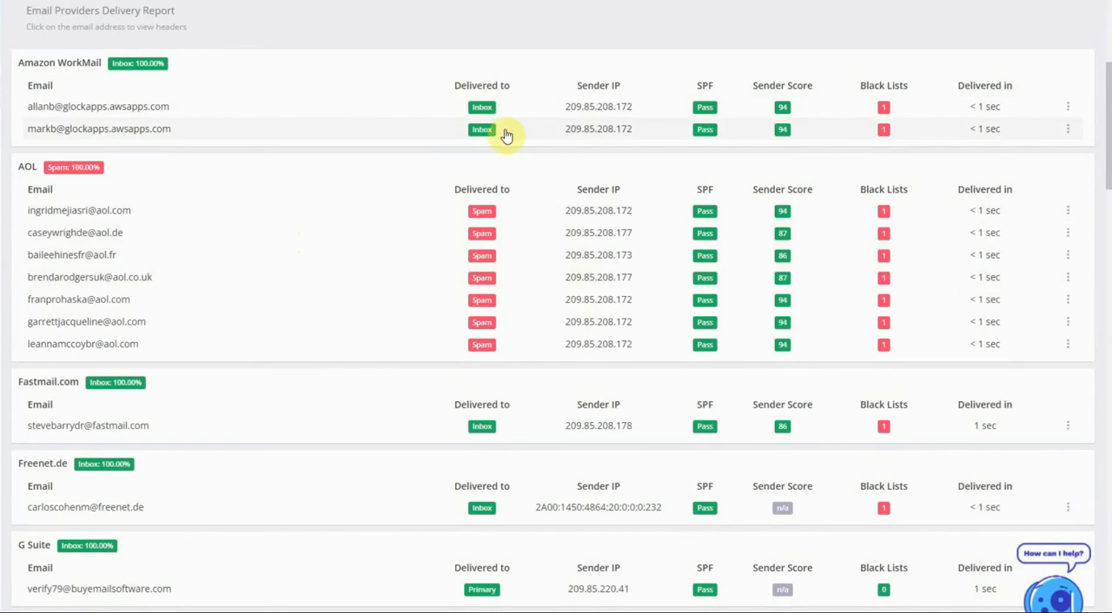
pyautogui.scroll(-3)
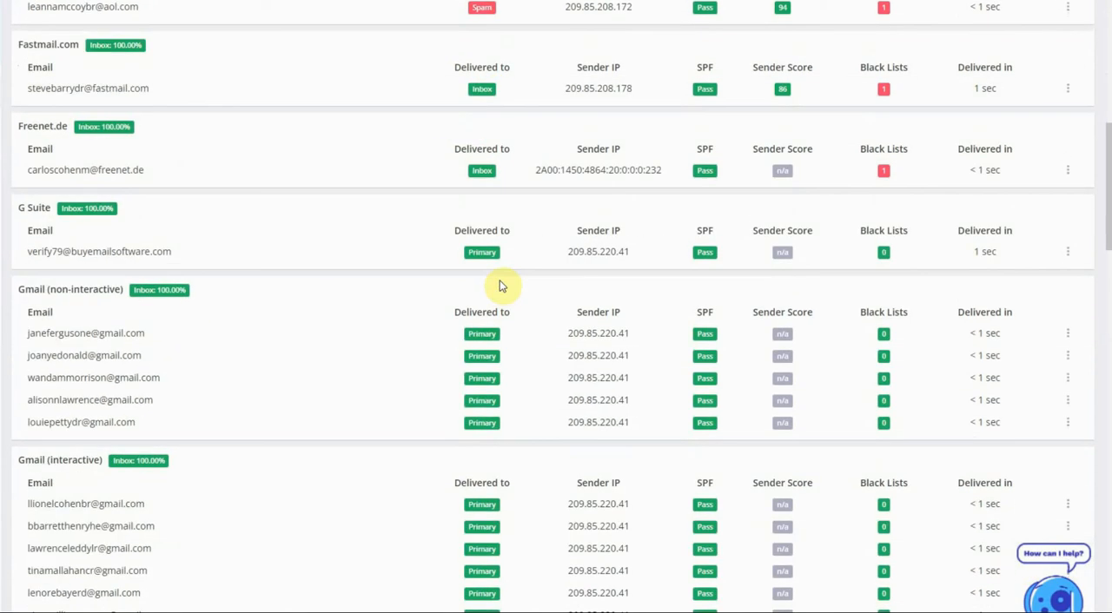
pyautogui.scroll(-3)
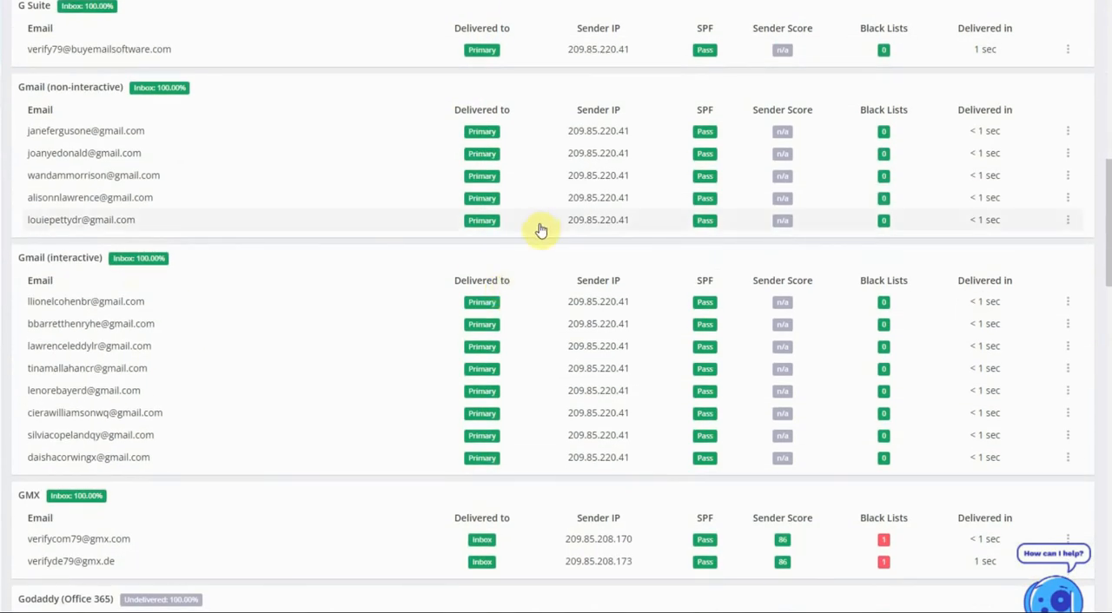
pyautogui.moveTo(505, 140)
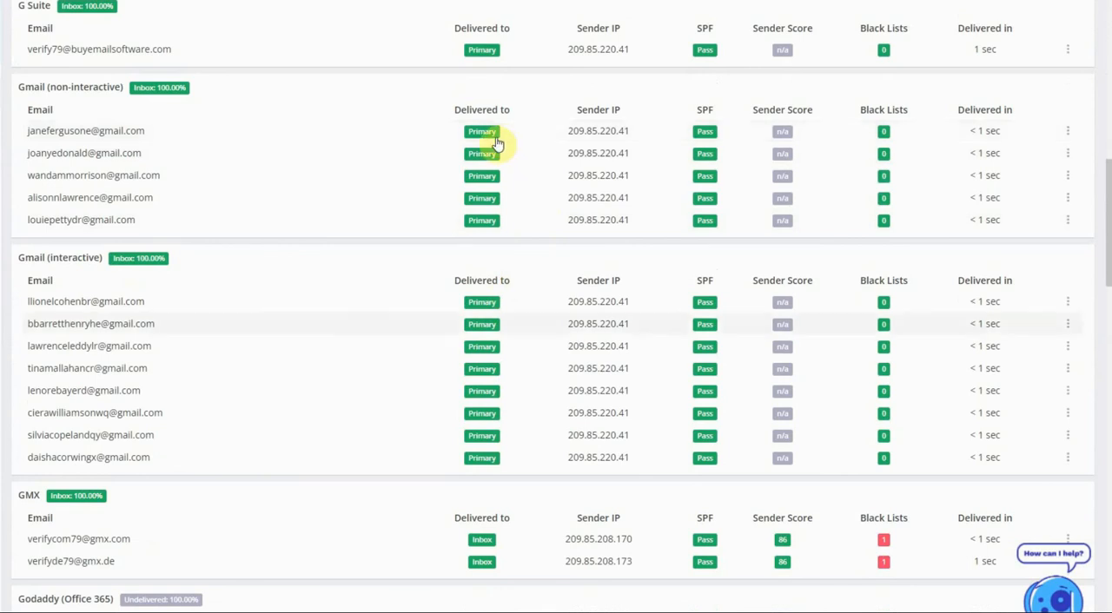
pyautogui.scroll(-3)
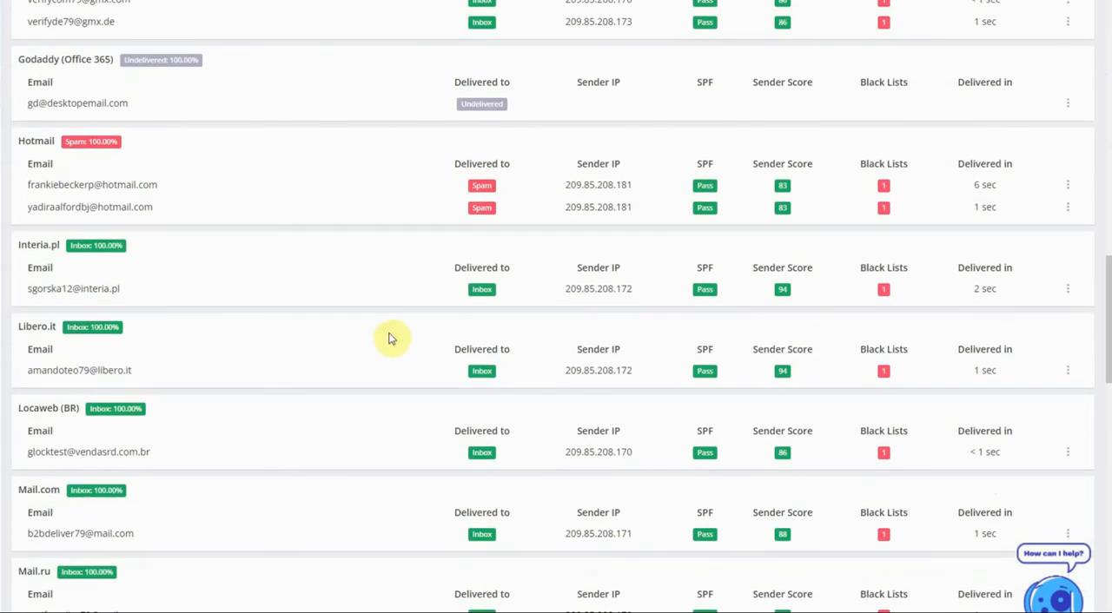
pyautogui.moveTo(508, 122)
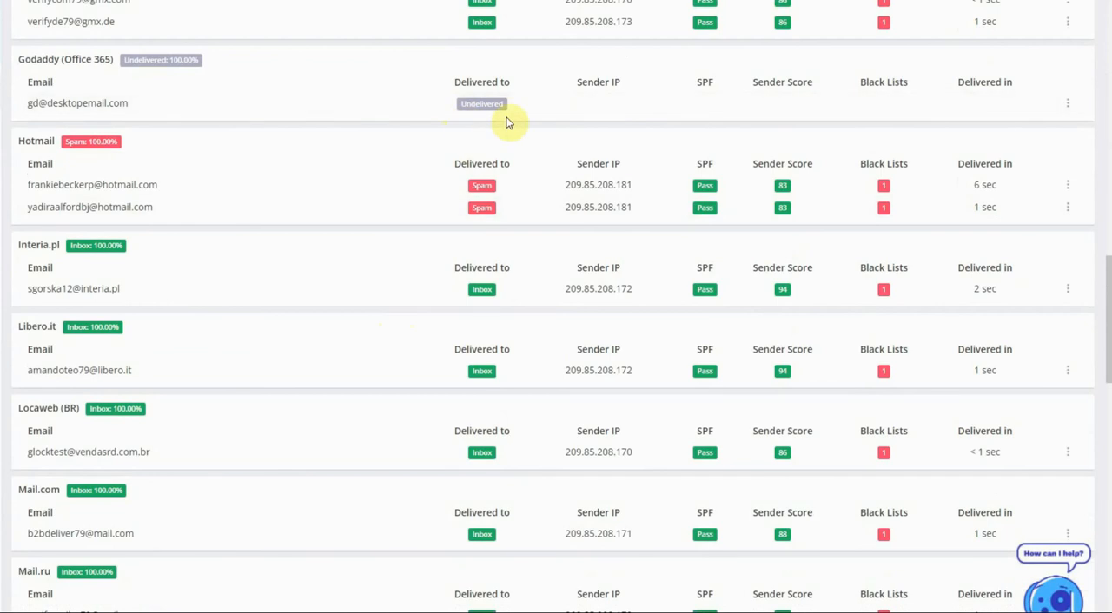
pyautogui.scroll(-3)
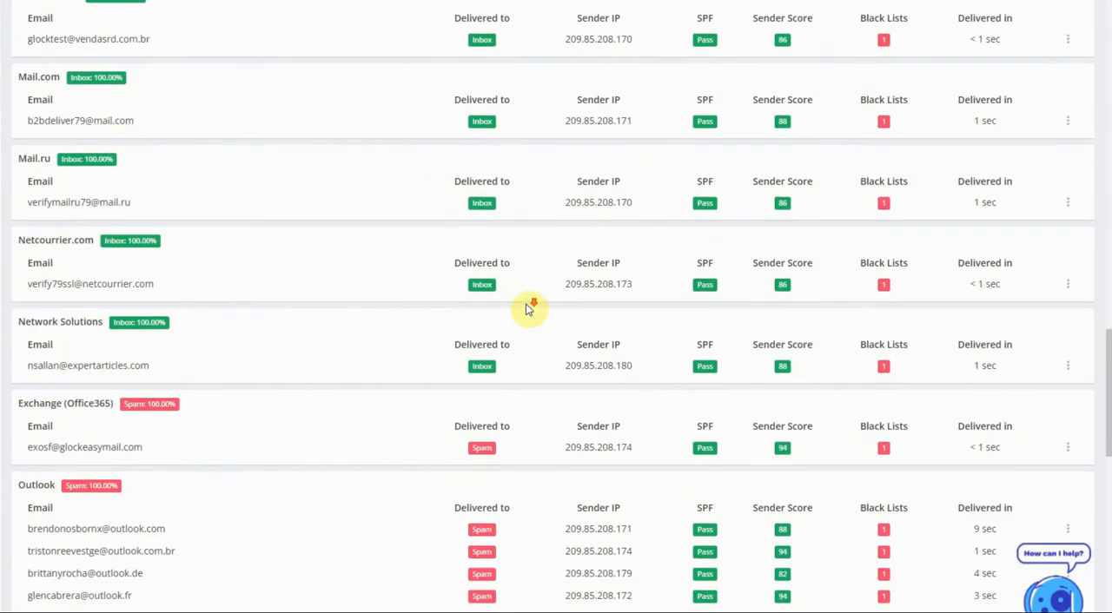
pyautogui.scroll(-3)
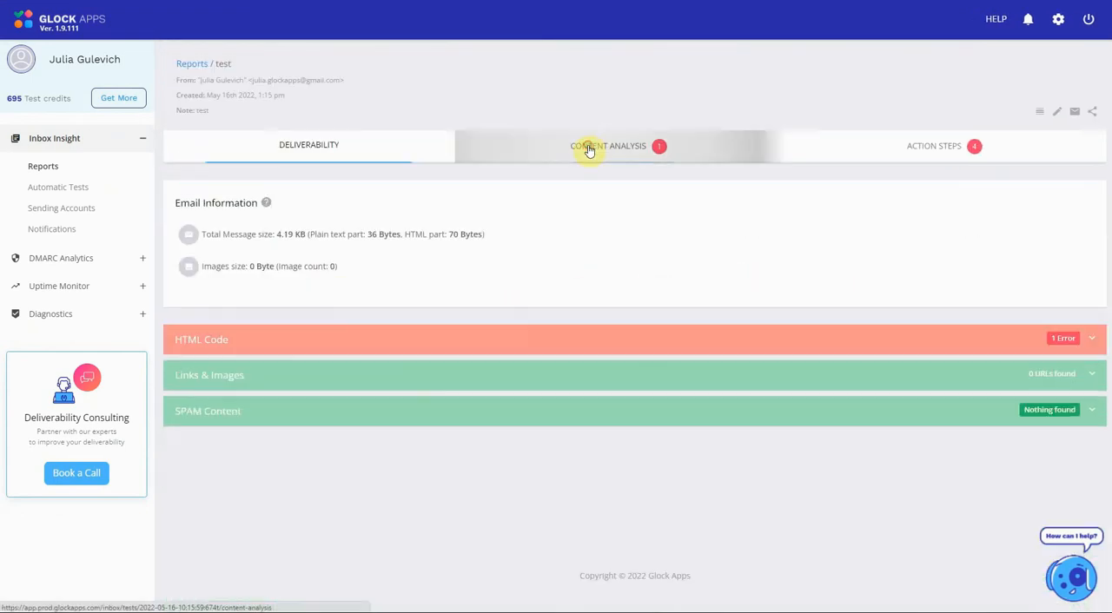
pyautogui.click(603, 145)
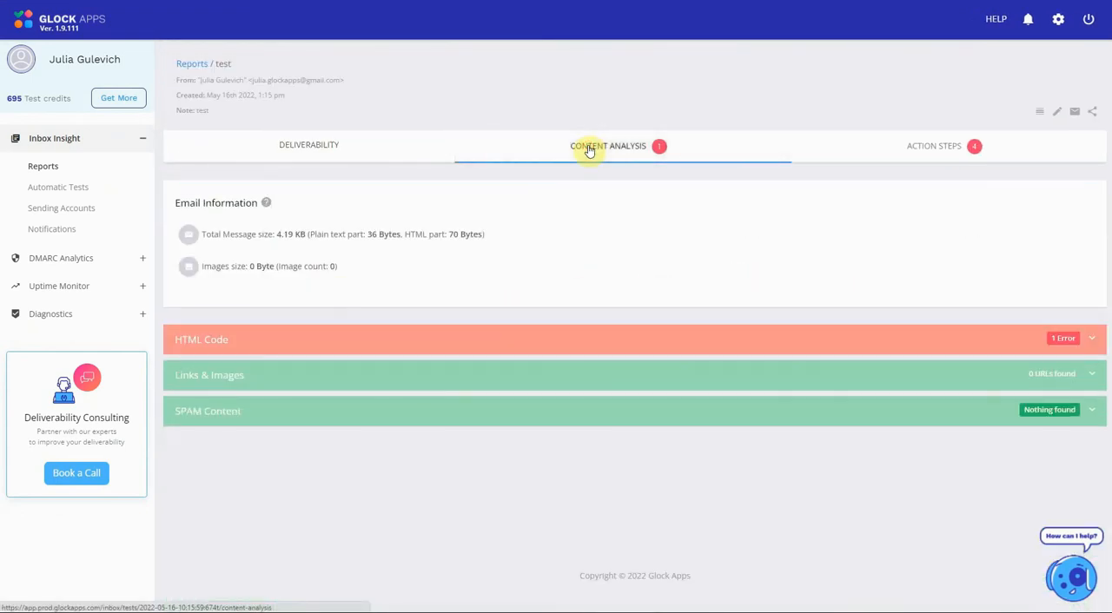
pyautogui.moveTo(321, 347)
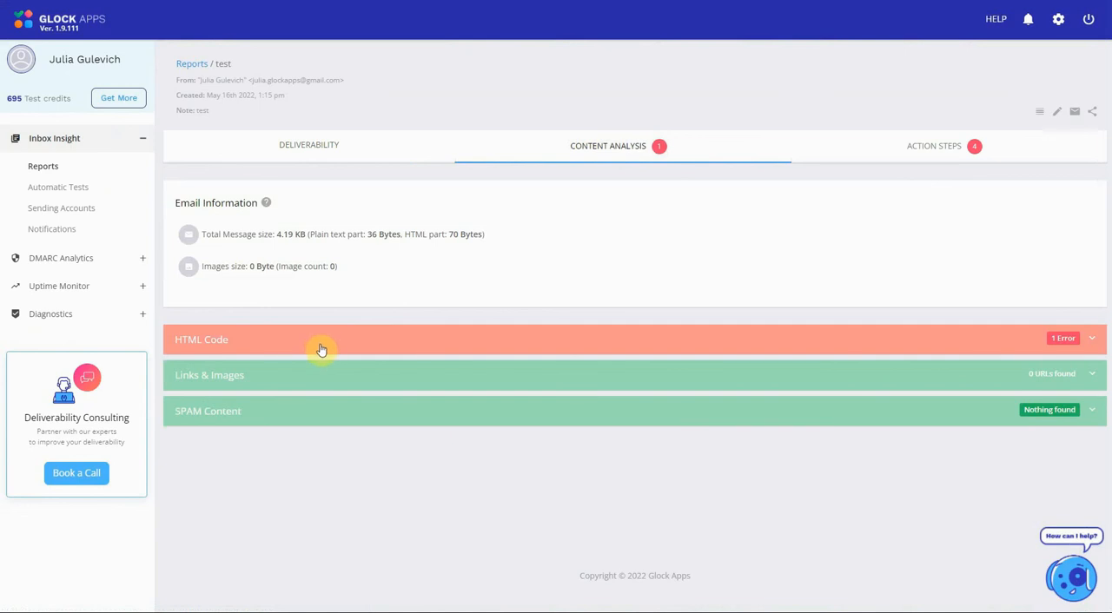
pyautogui.moveTo(187, 388)
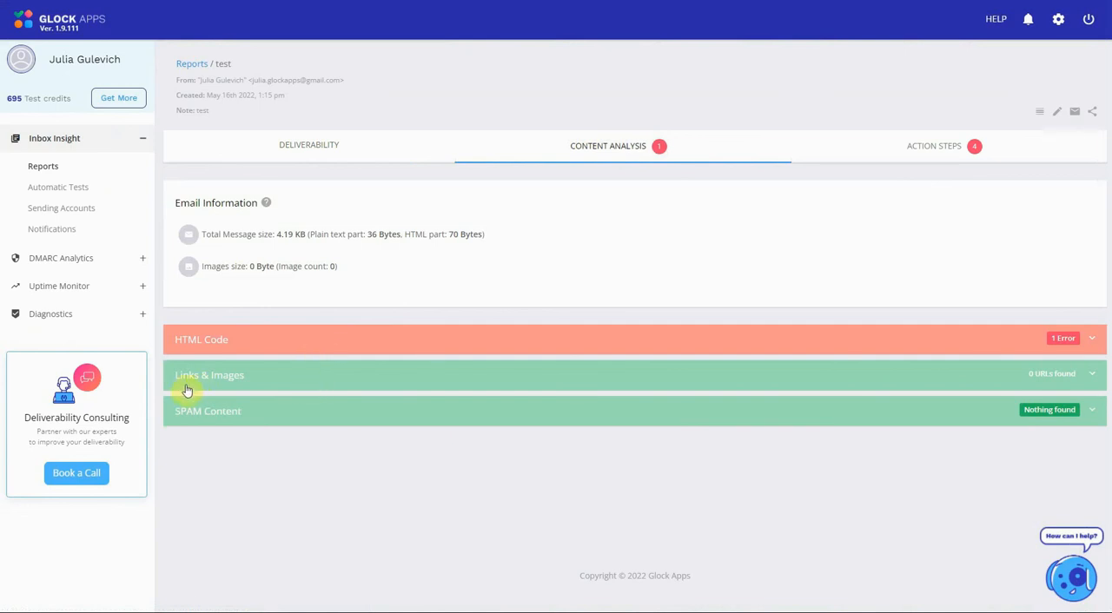
pyautogui.moveTo(320, 387)
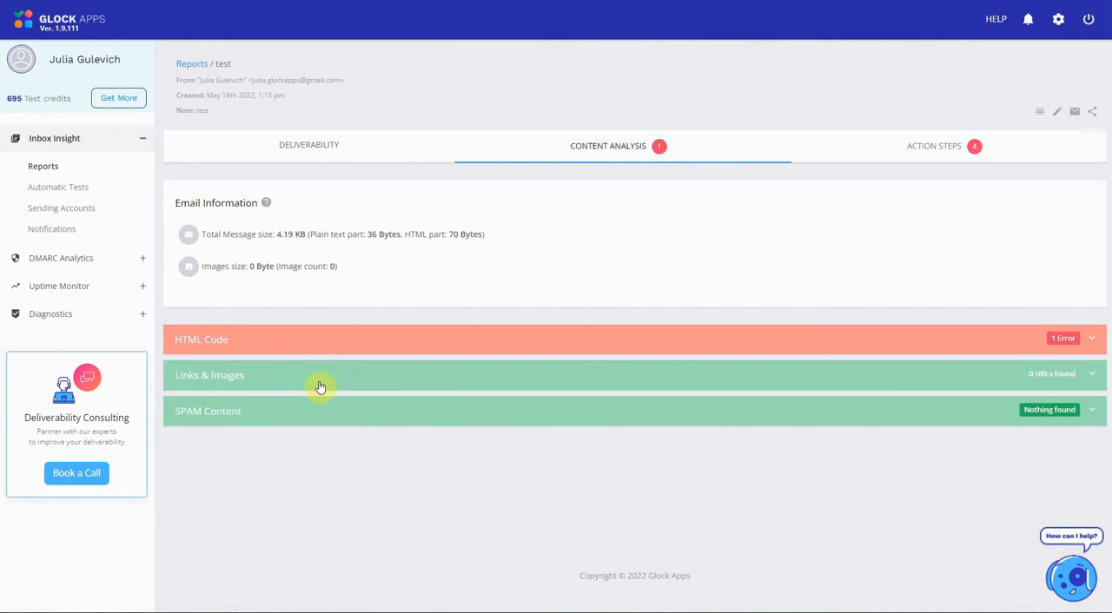
# Review the Action Steps and email preview, then open the shared report.
pyautogui.click(934, 146)
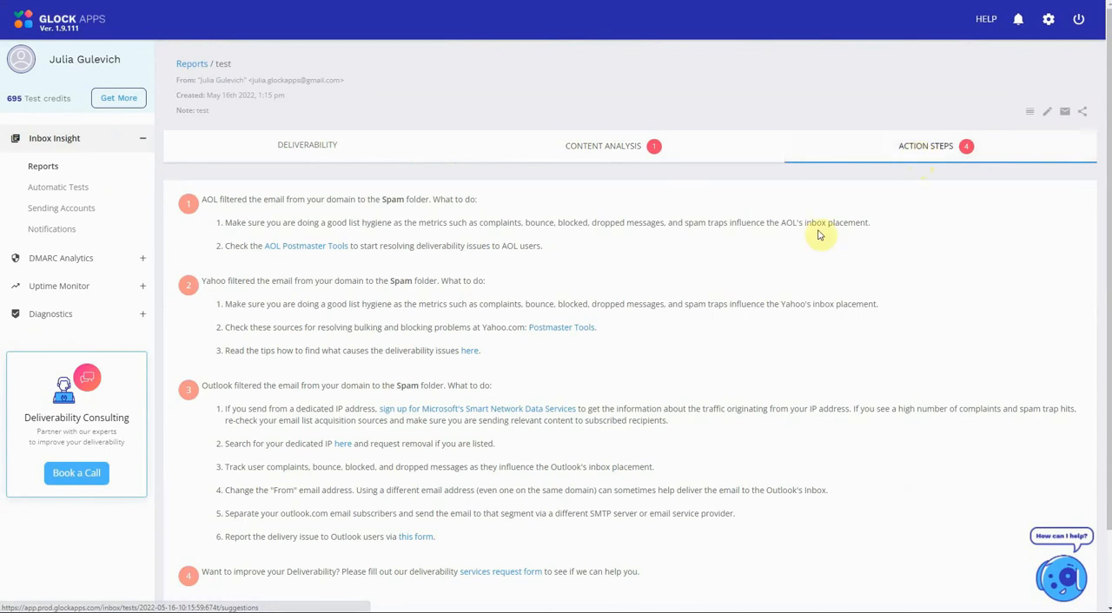
pyautogui.moveTo(721, 283)
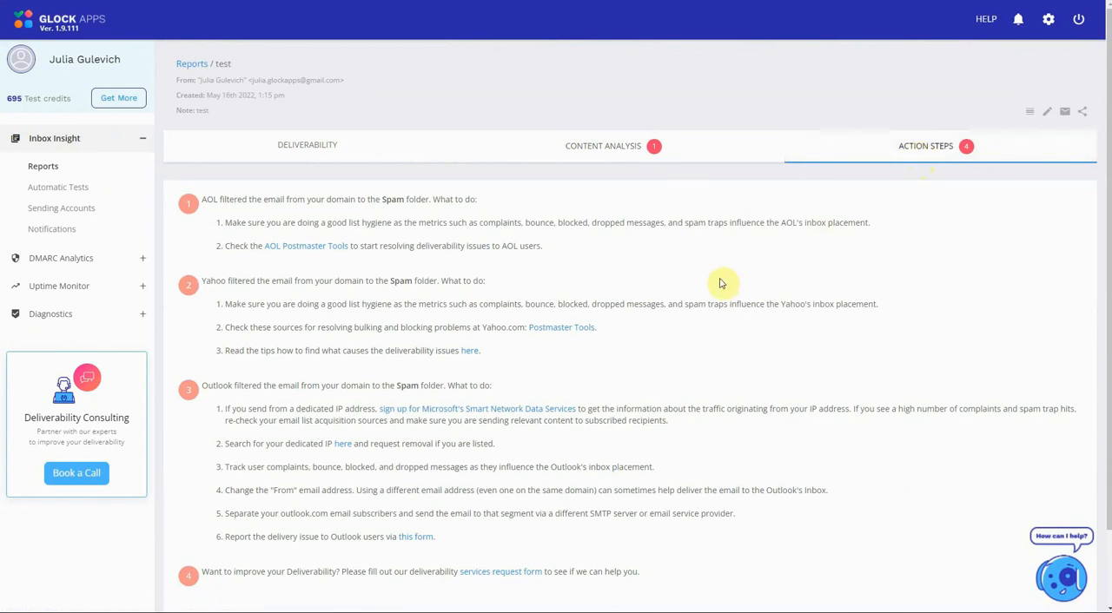
pyautogui.moveTo(635, 298)
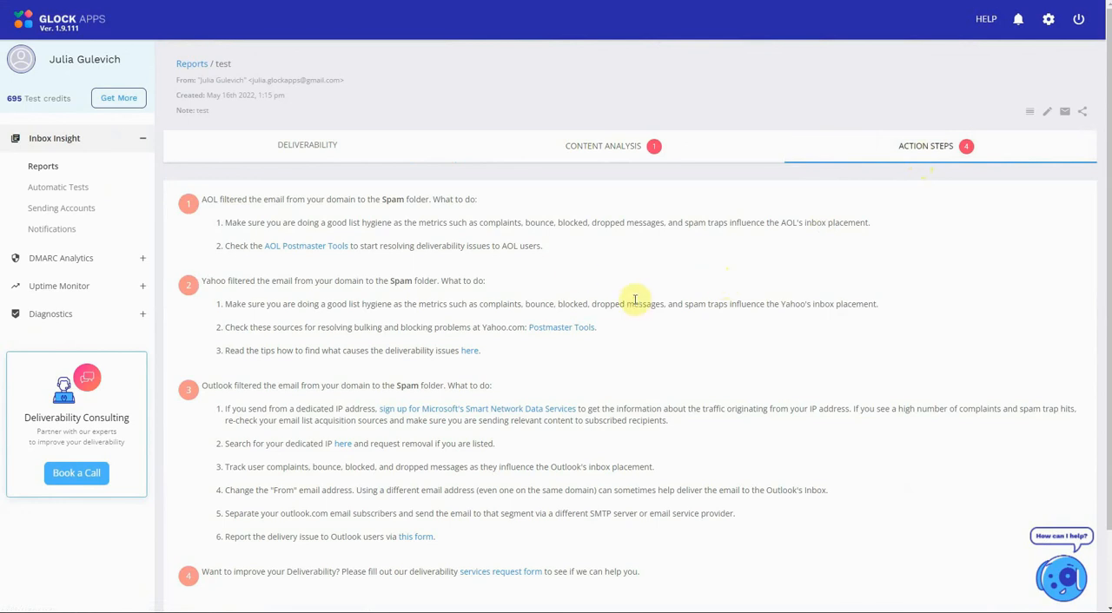
pyautogui.moveTo(1020, 122)
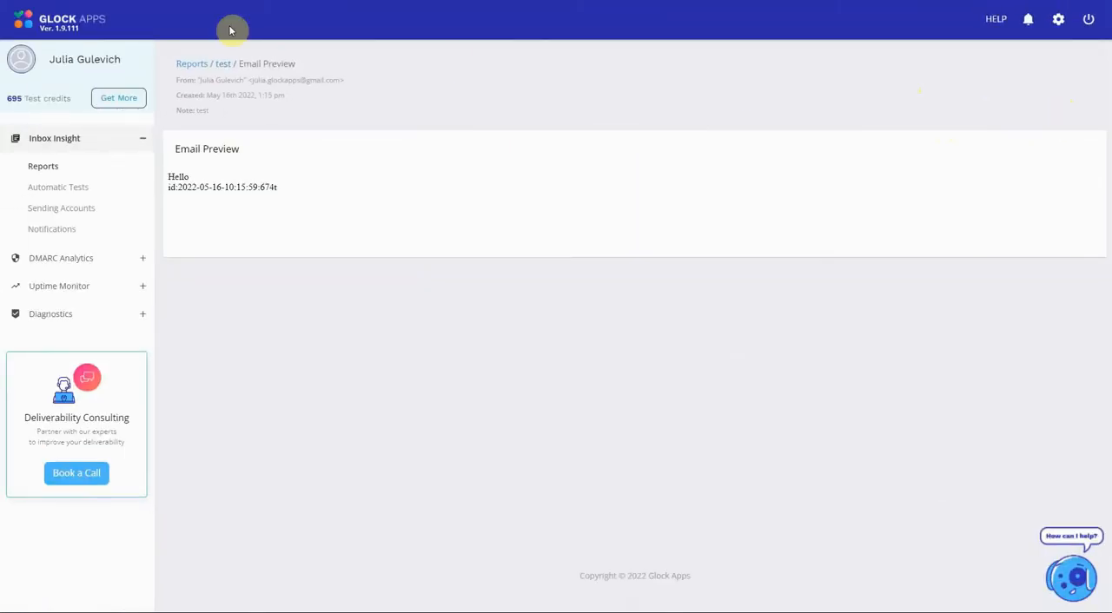
pyautogui.click(1083, 111)
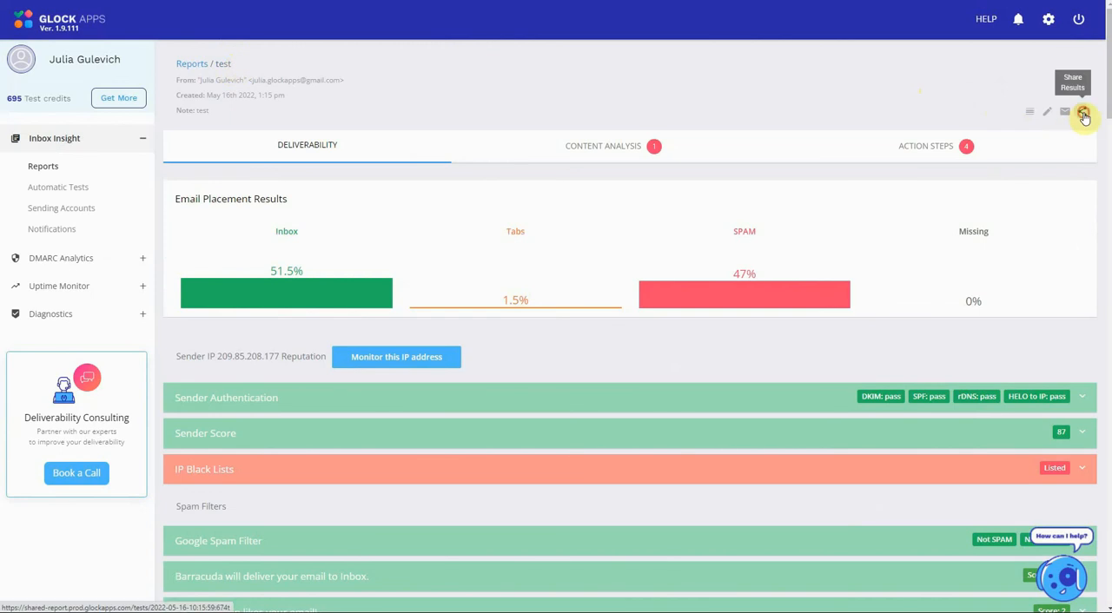
pyautogui.click(1084, 111)
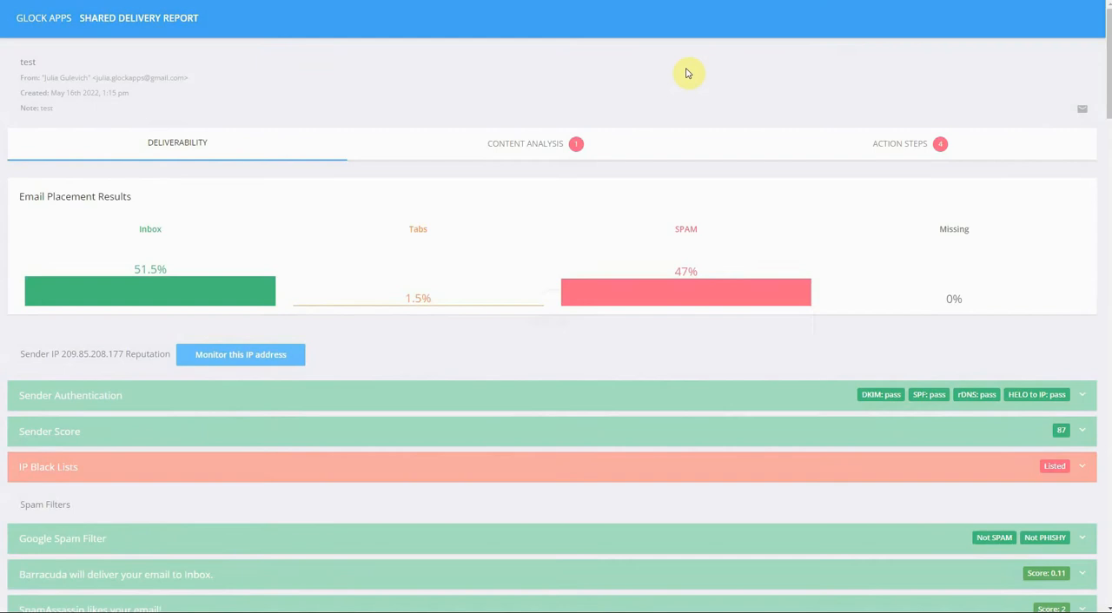